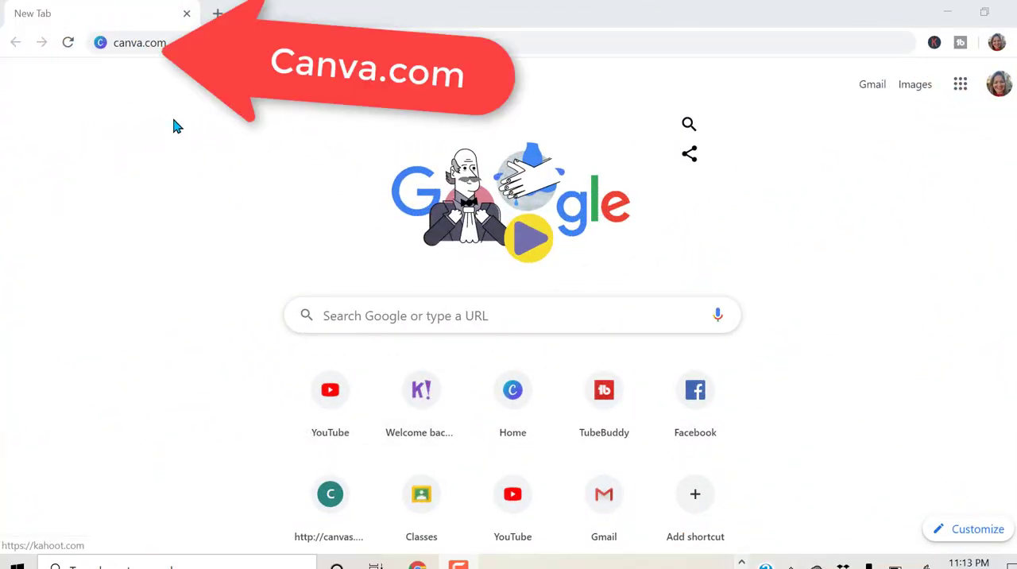
mouse_move(139, 69)
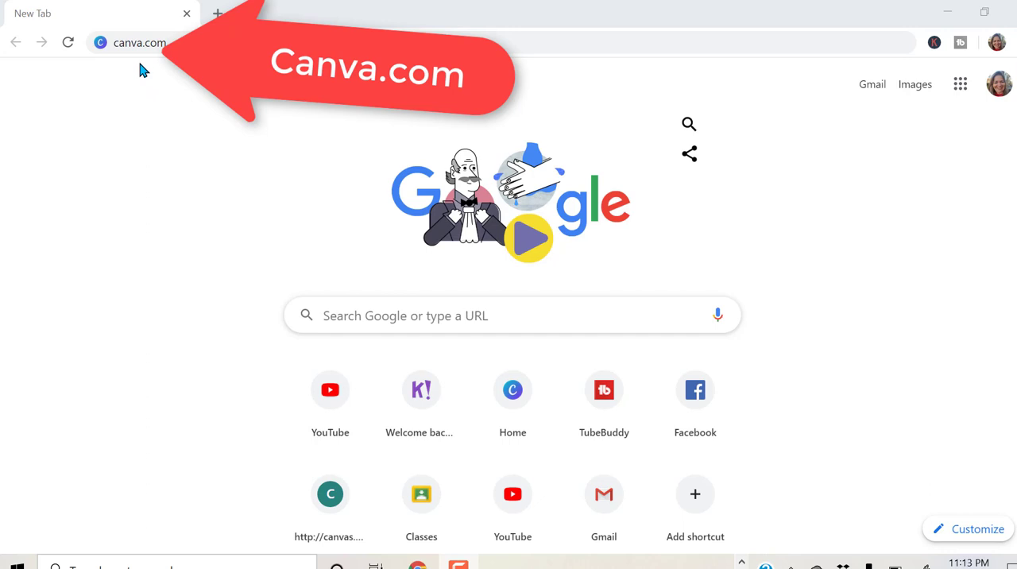
From the Canva home page, create a custom blank design of 1000 × 250 px.
click(139, 42)
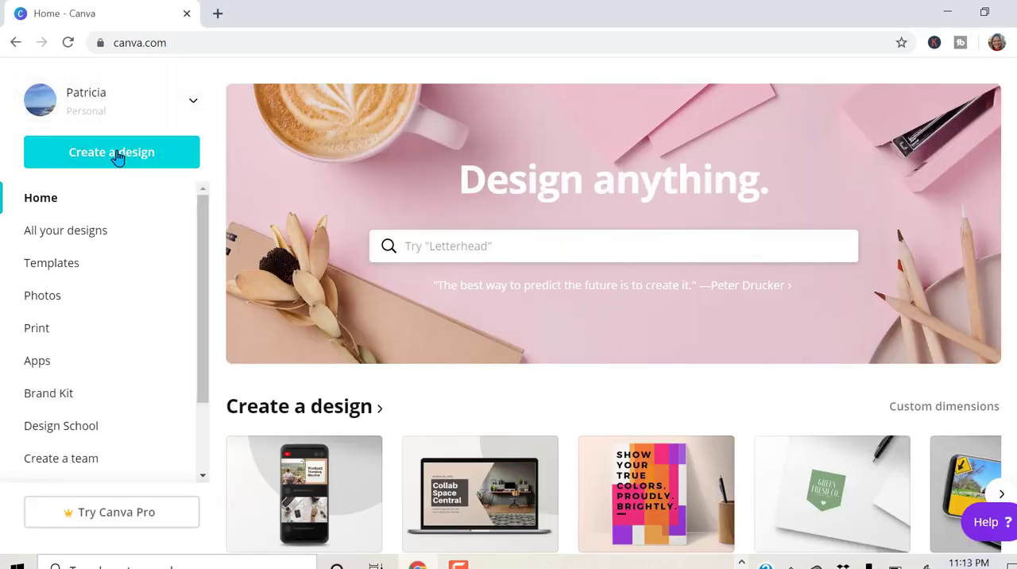
click(111, 152)
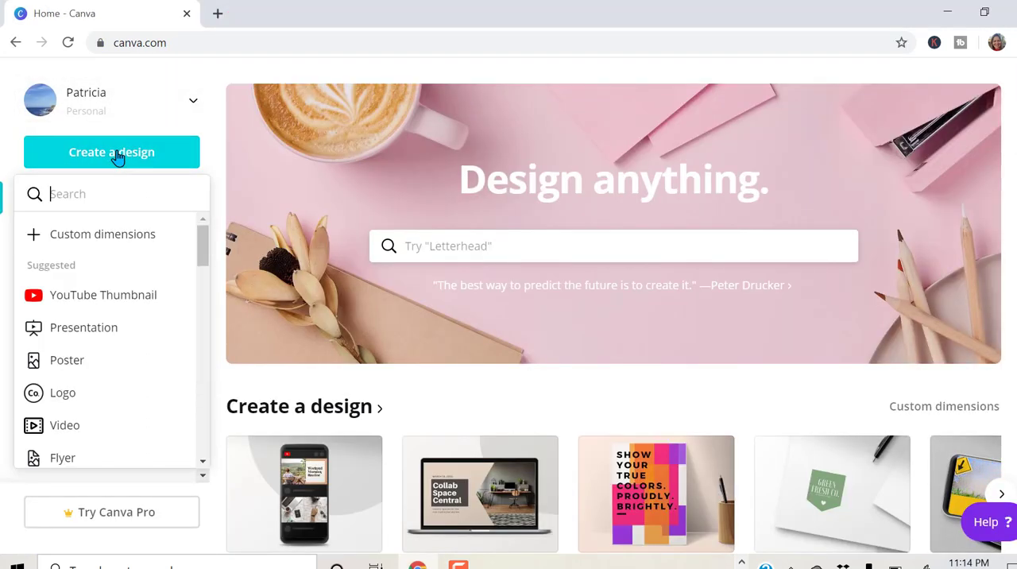
mouse_move(104, 234)
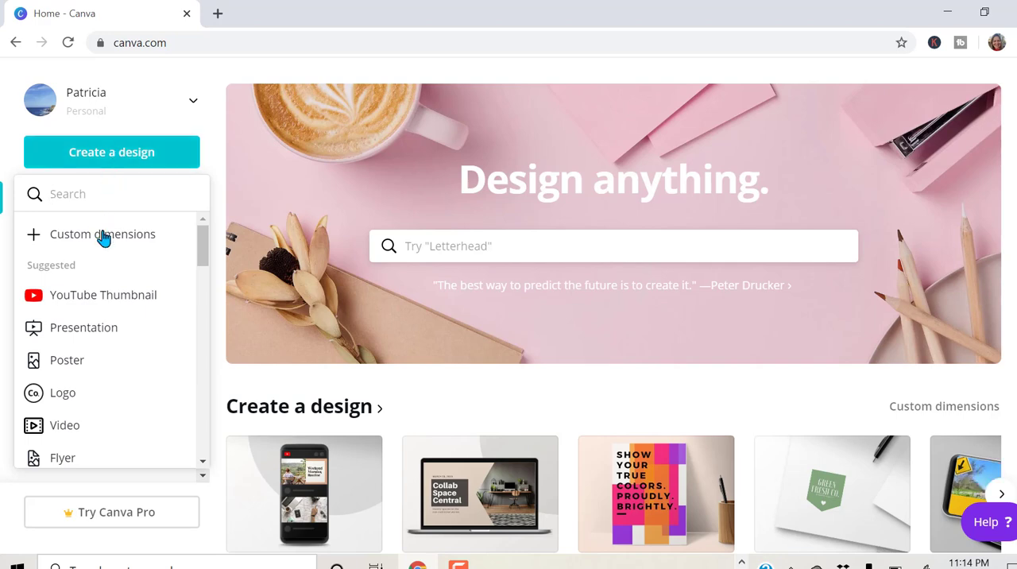
click(102, 234)
text(1000)
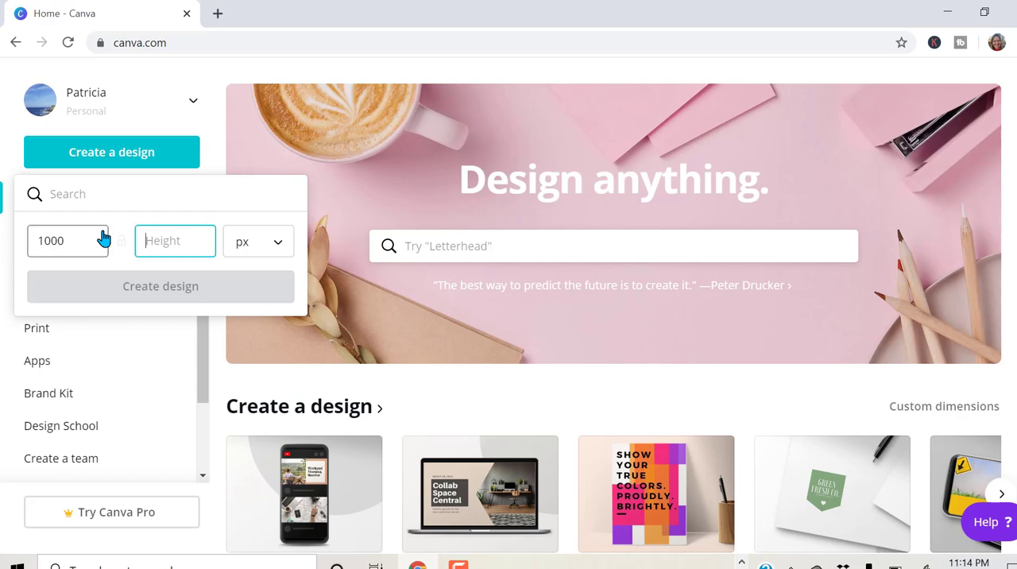
text(250)
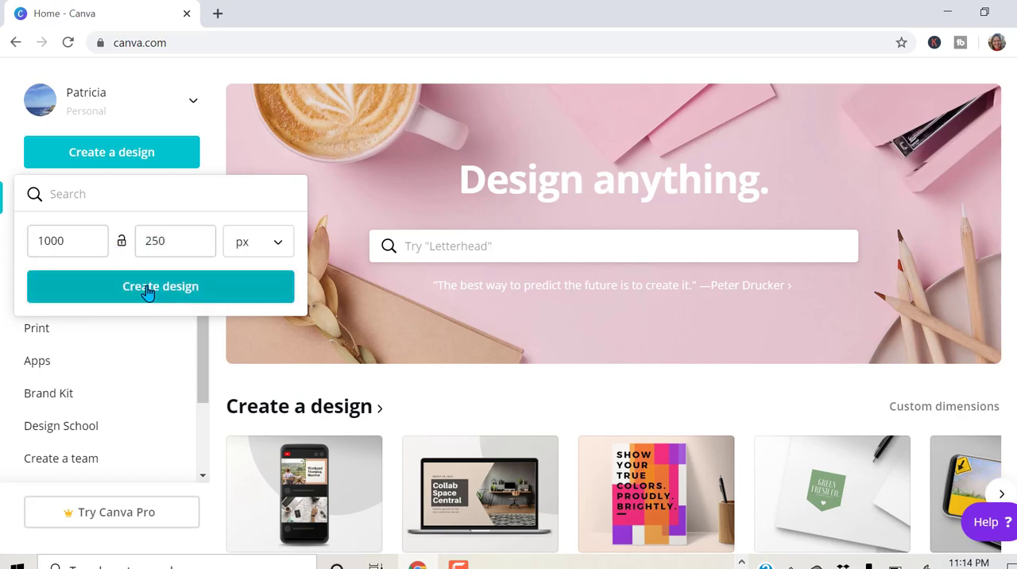
click(161, 286)
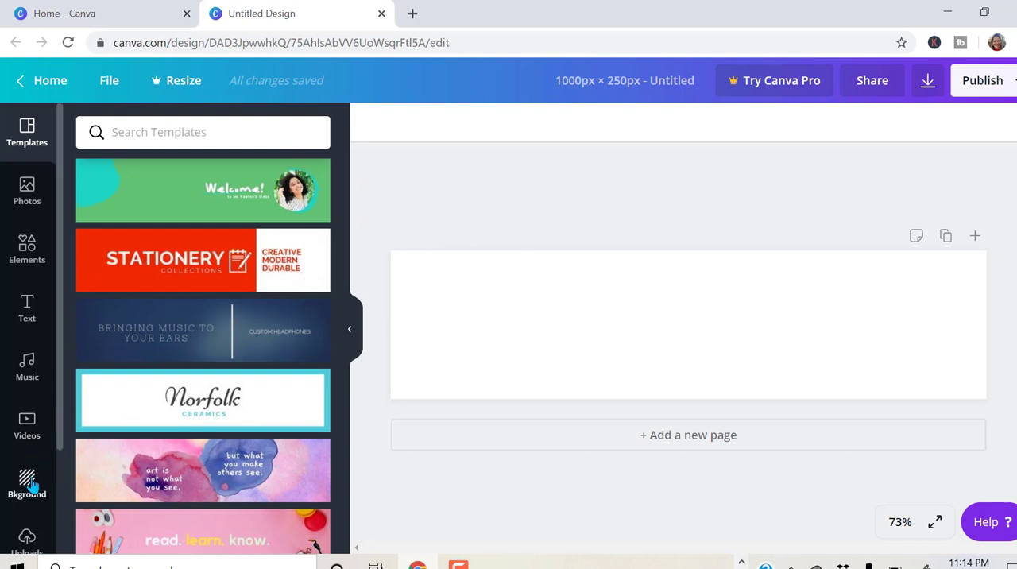
Apply the purple-to-teal low-poly background, then scroll through other background options.
click(27, 485)
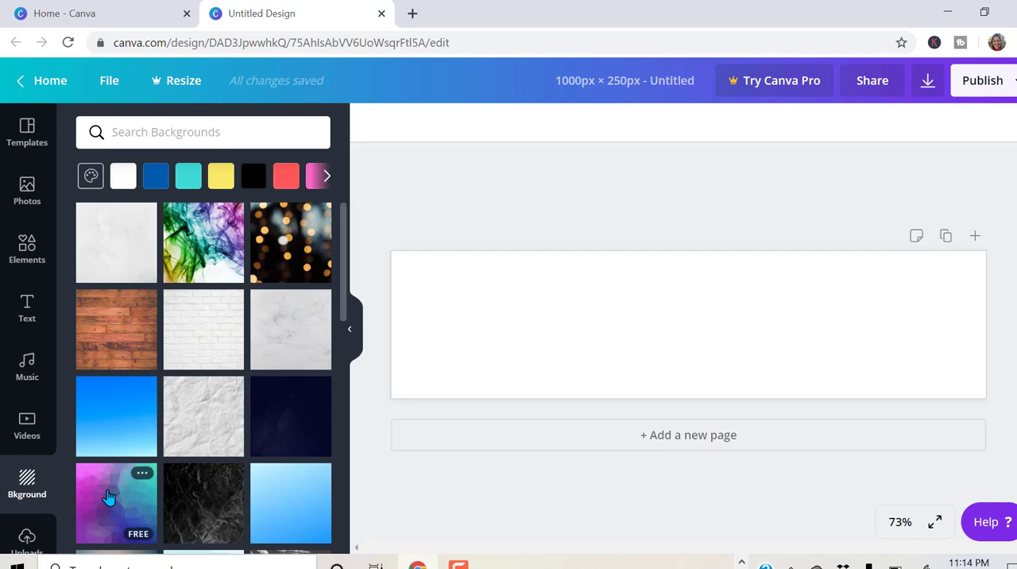
click(116, 502)
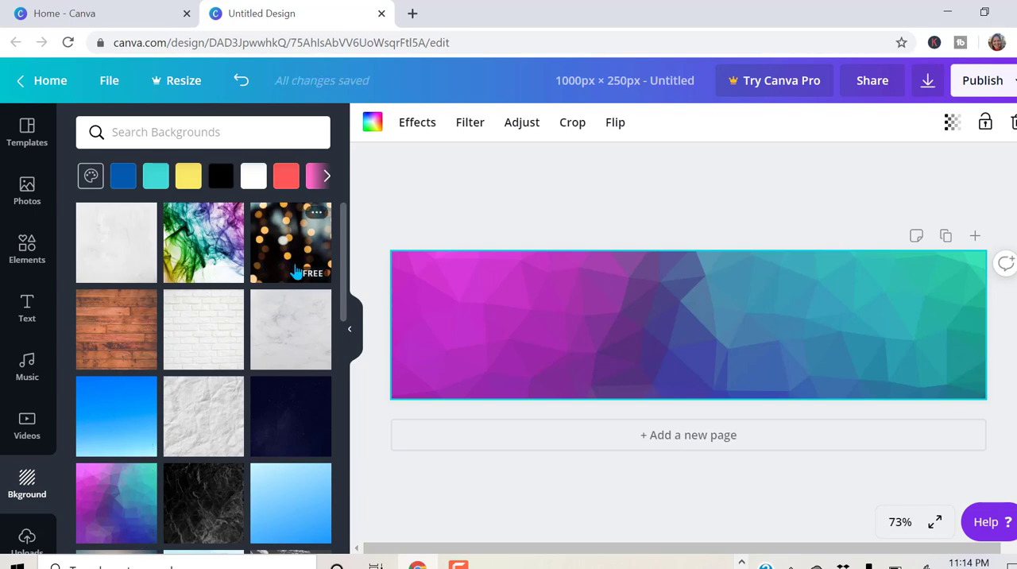
mouse_move(339, 276)
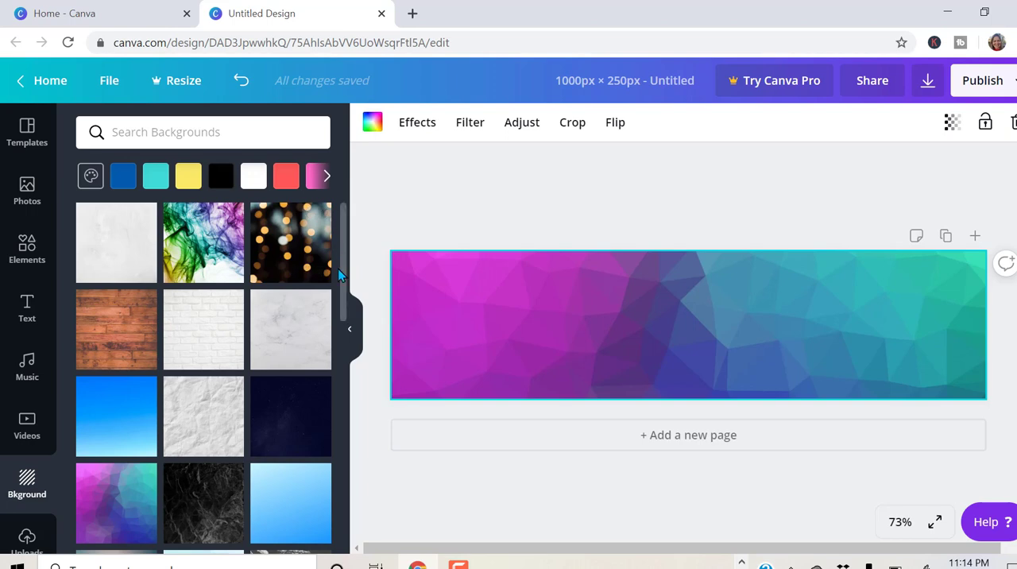
scroll(down, 3)
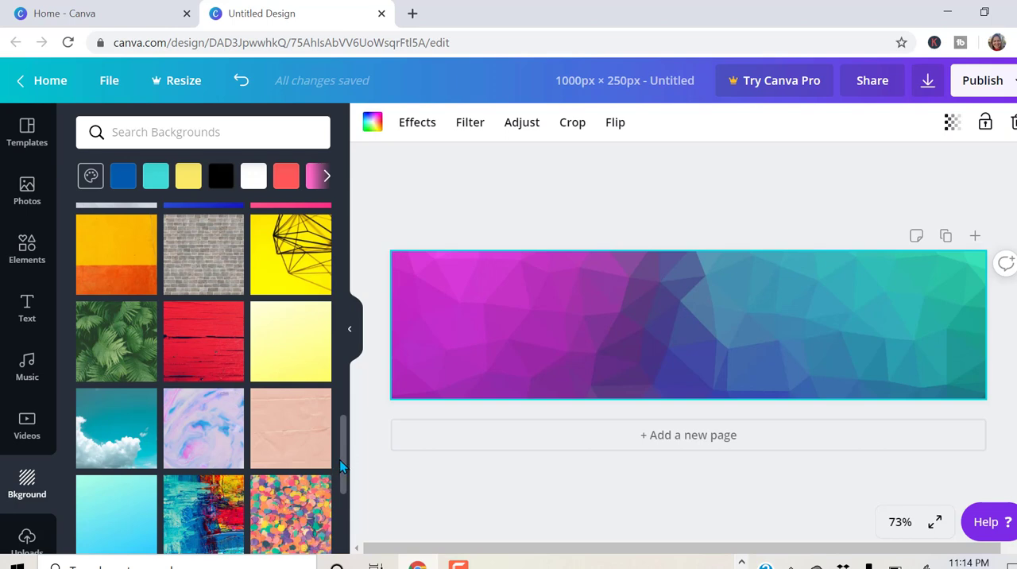
scroll(down, 3)
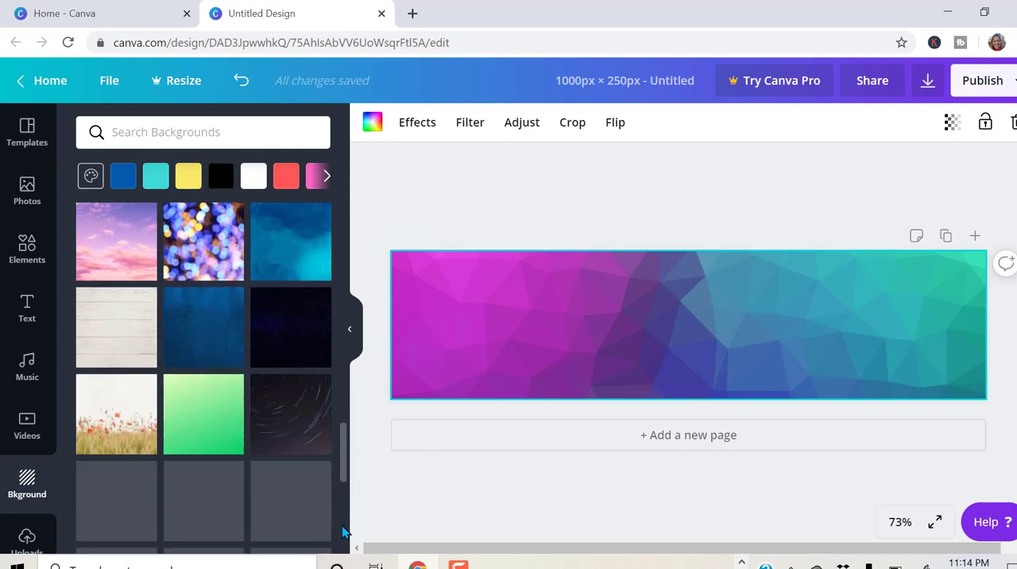
scroll(down, 3)
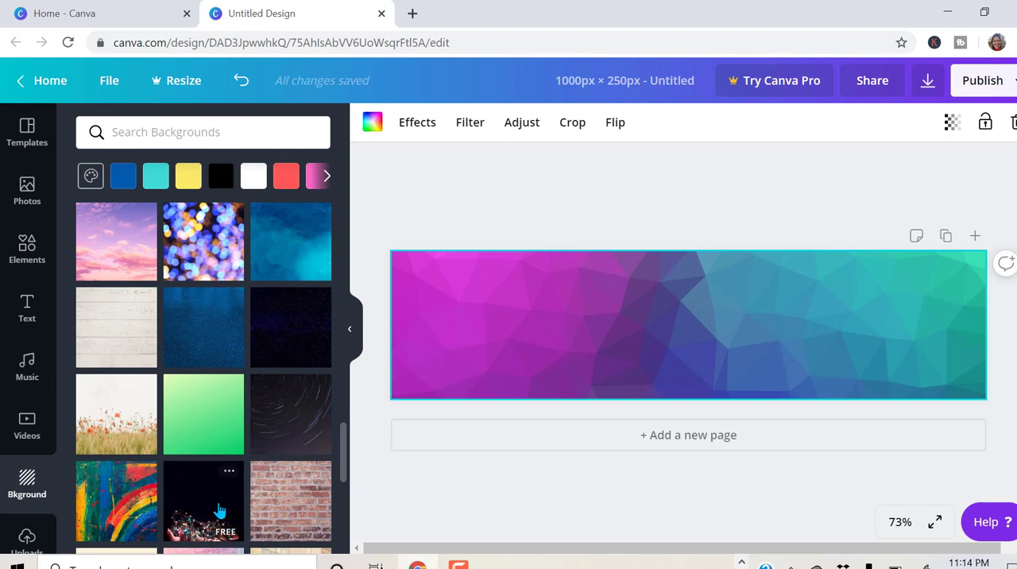
mouse_move(116, 413)
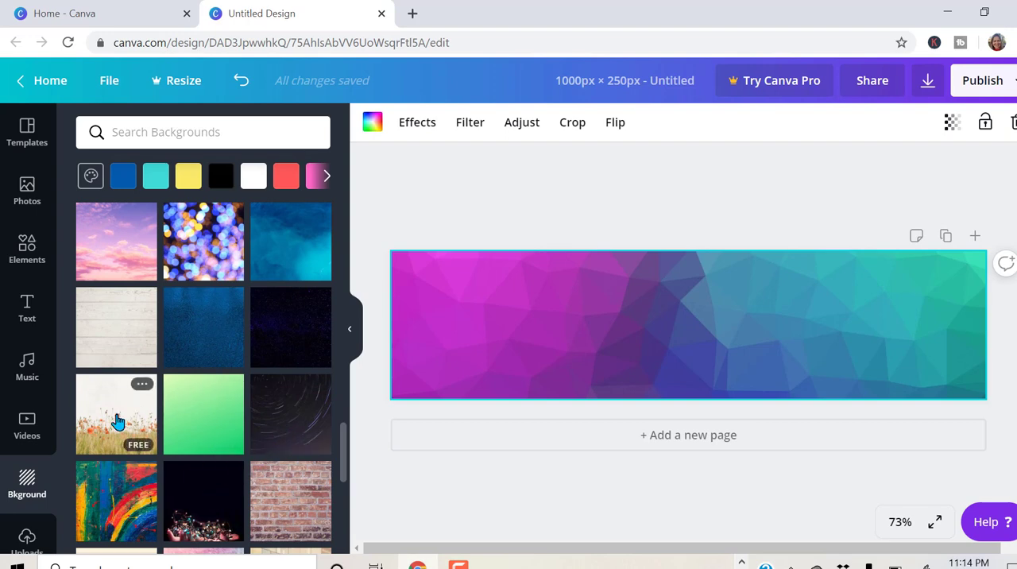
mouse_move(302, 394)
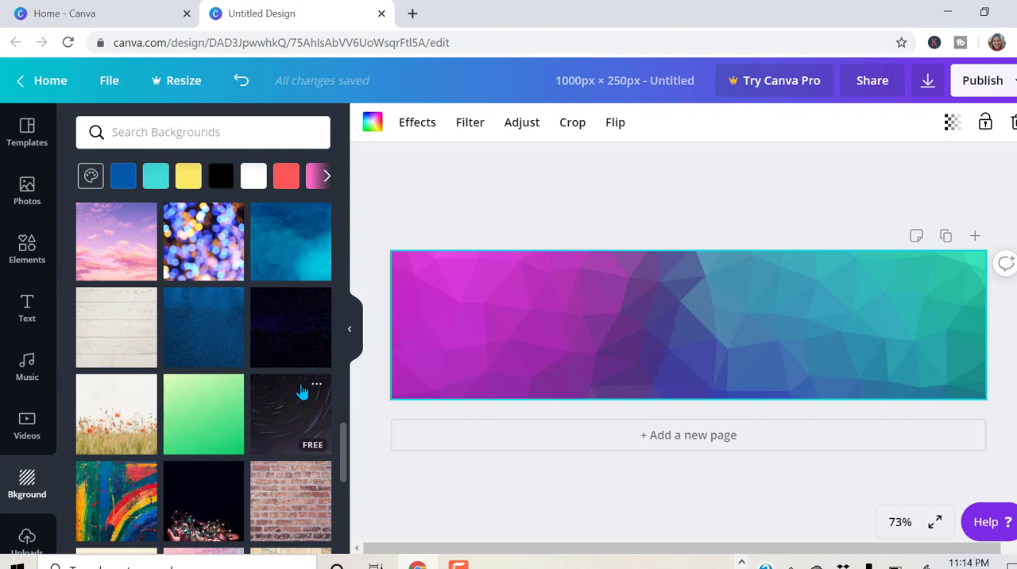
mouse_move(689, 331)
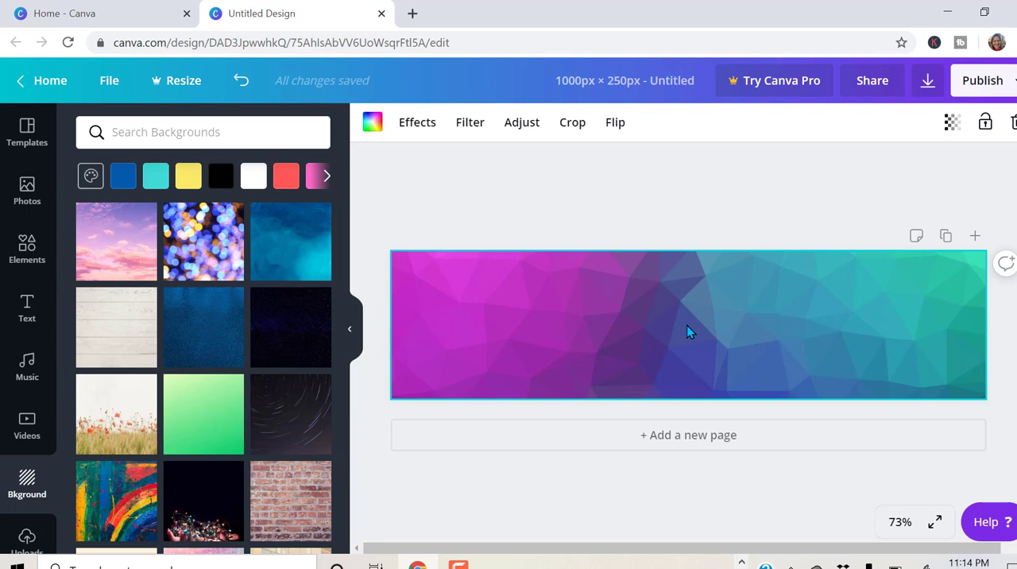
mouse_move(27, 308)
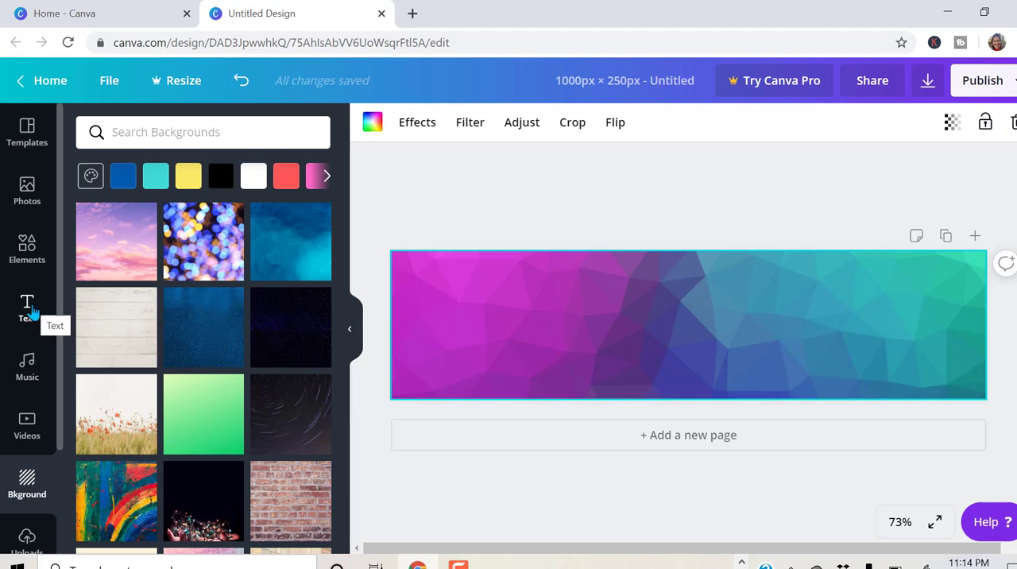
Add a 'Tareletons Geometry' heading at font size 56 and move it toward the top.
click(27, 308)
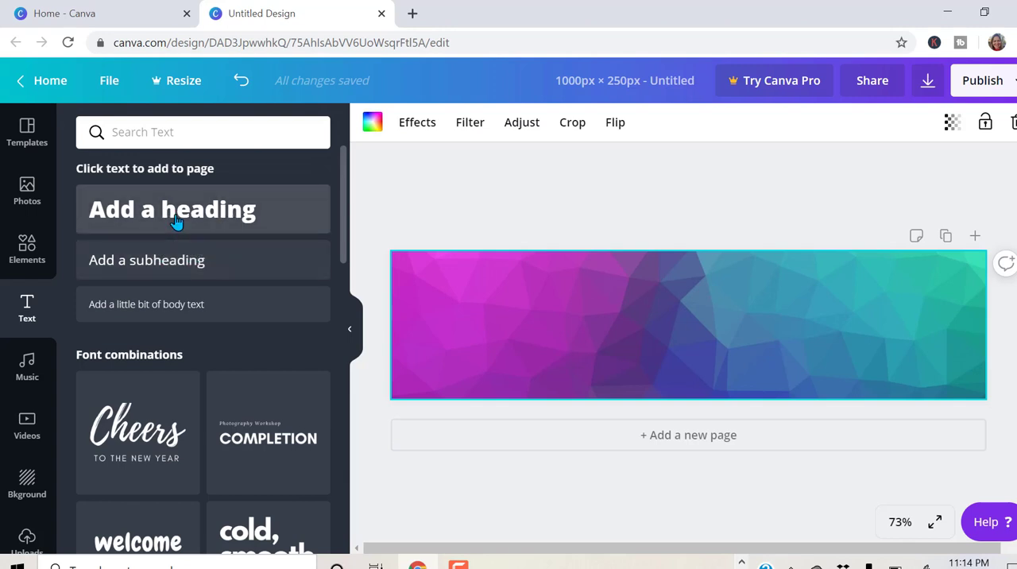
click(172, 209)
text(Tareletons Geometry)
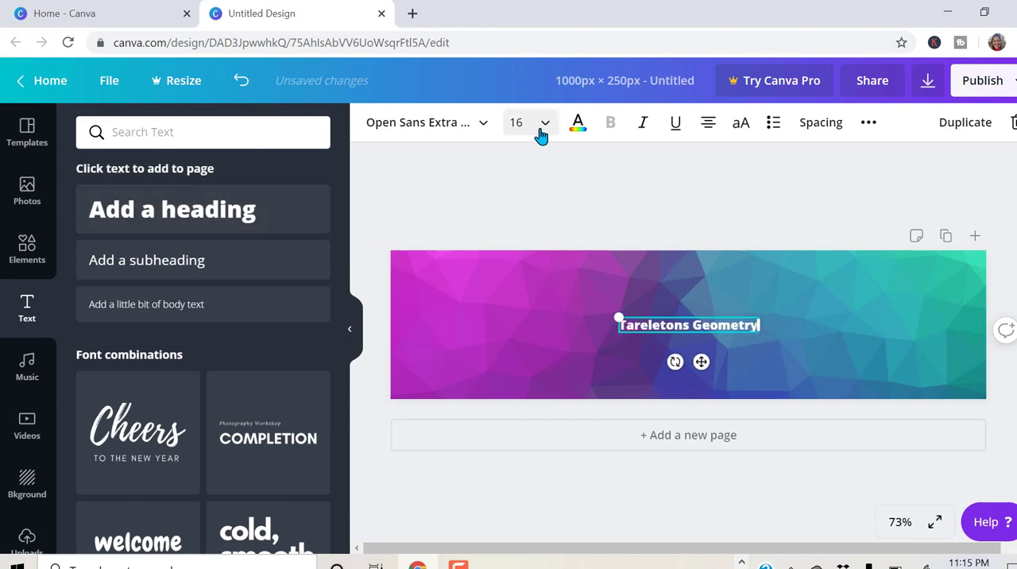
click(545, 121)
text(56)
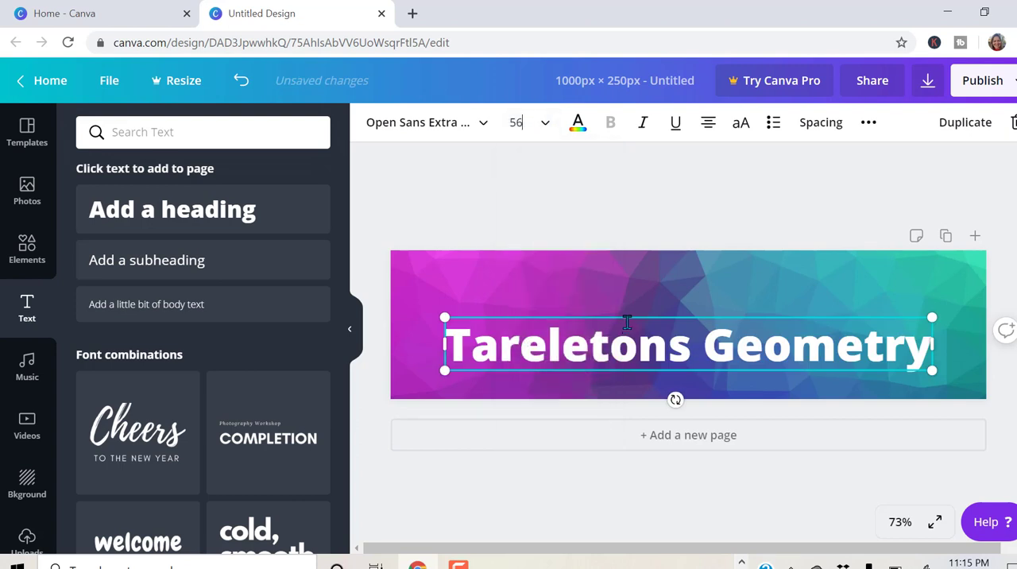
mouse_move(627, 312)
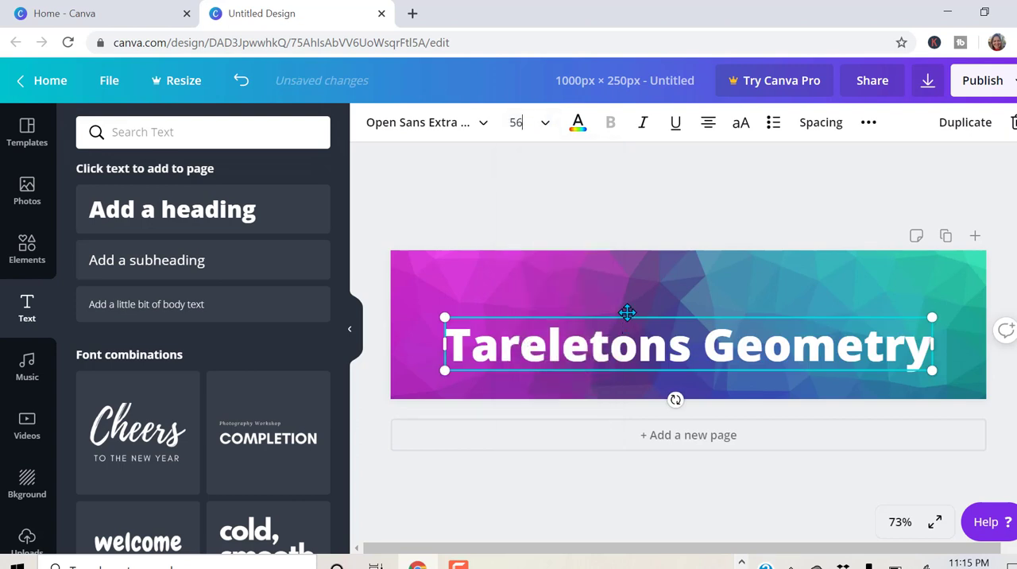
drag(627, 311, 633, 267)
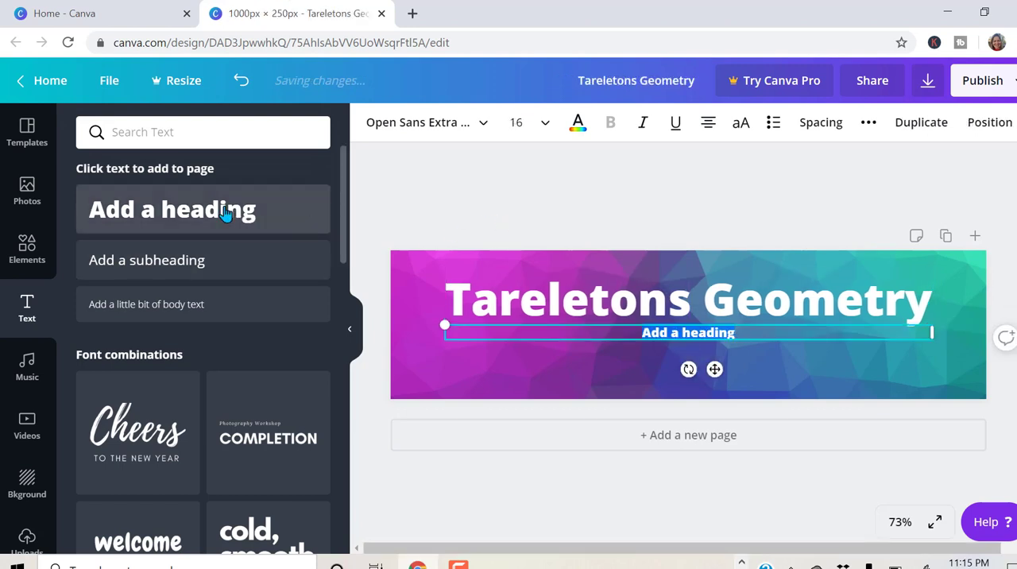
Type 'Period 1' in the new heading box and pick a larger font size.
text(Period)
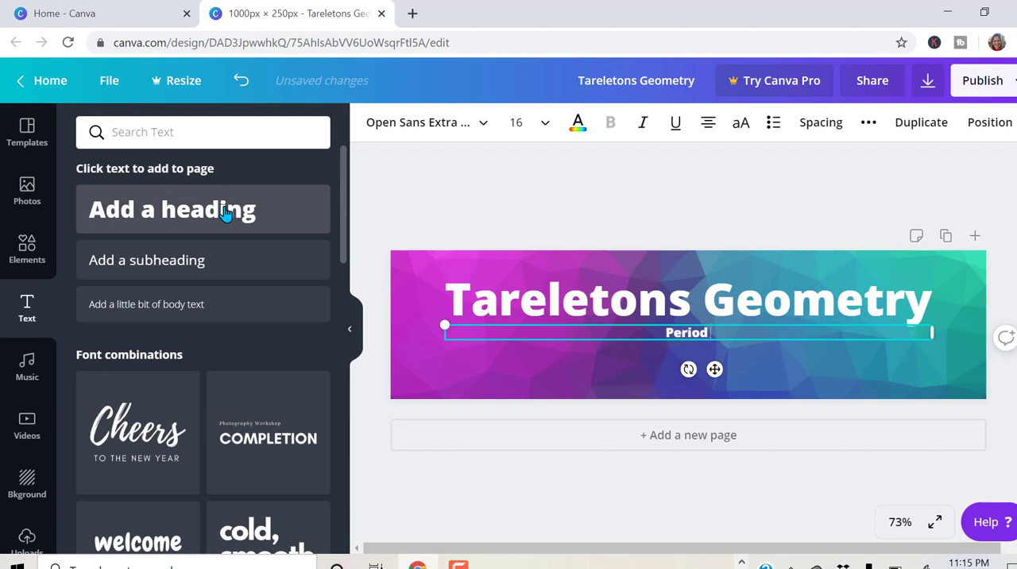
text(1)
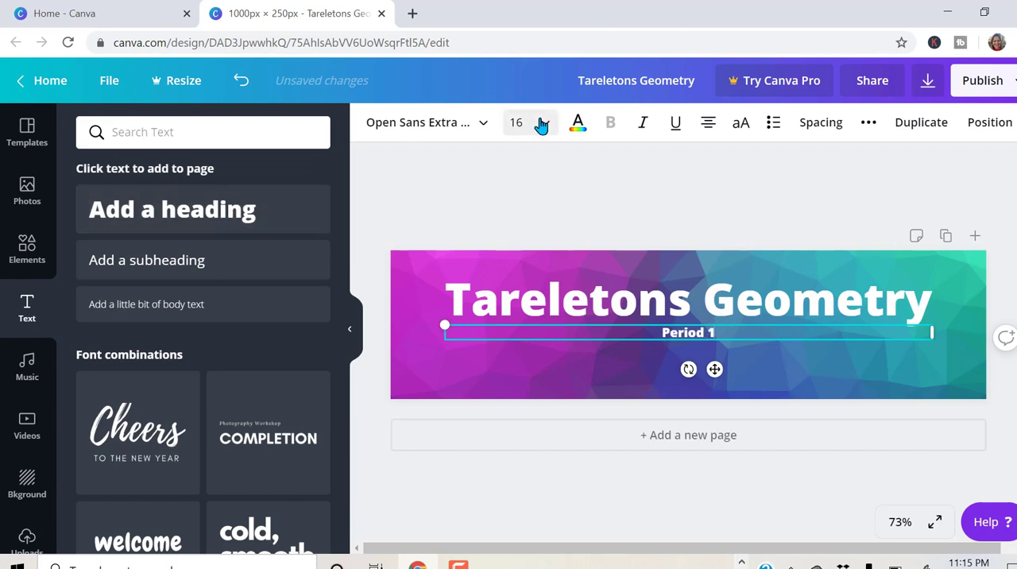
click(544, 122)
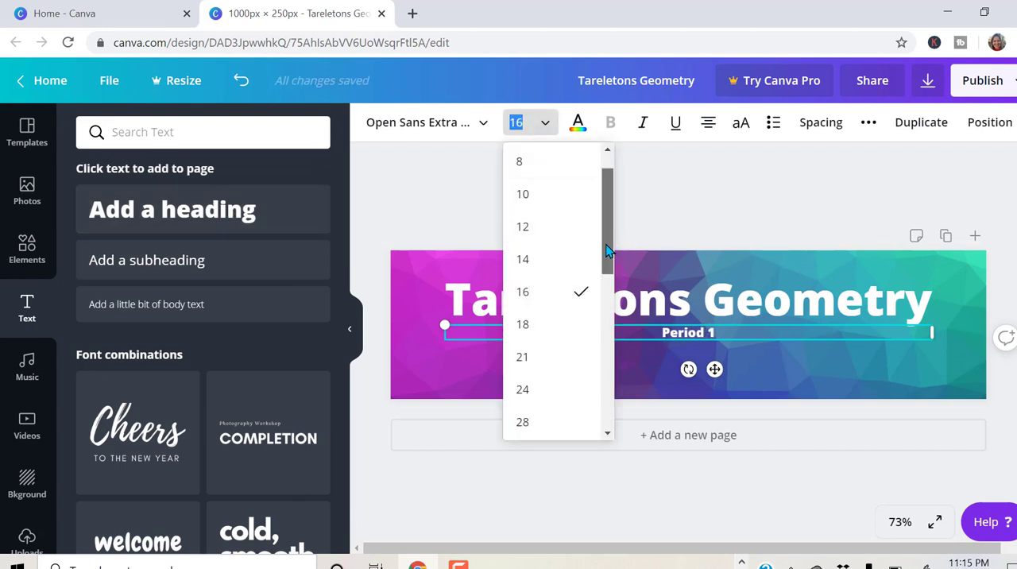
scroll(down, 3)
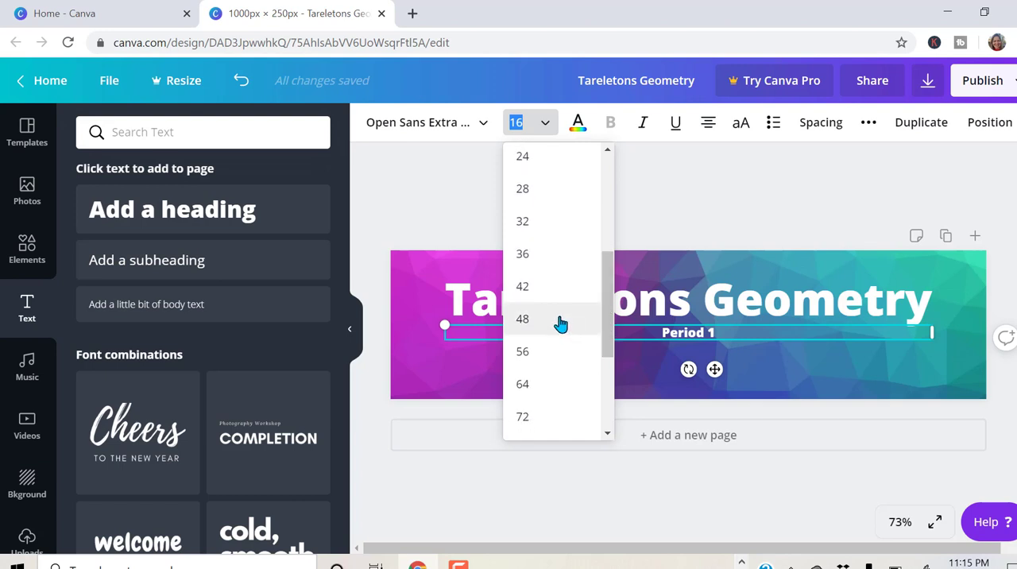
click(522, 319)
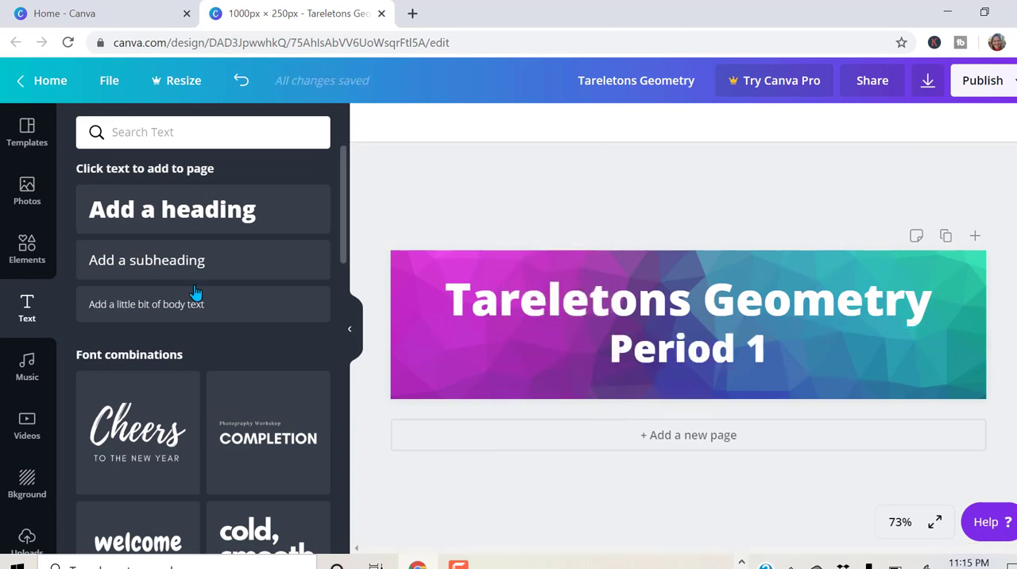
Open the Elements library and focus its 'Search icons and shapes' box.
click(27, 250)
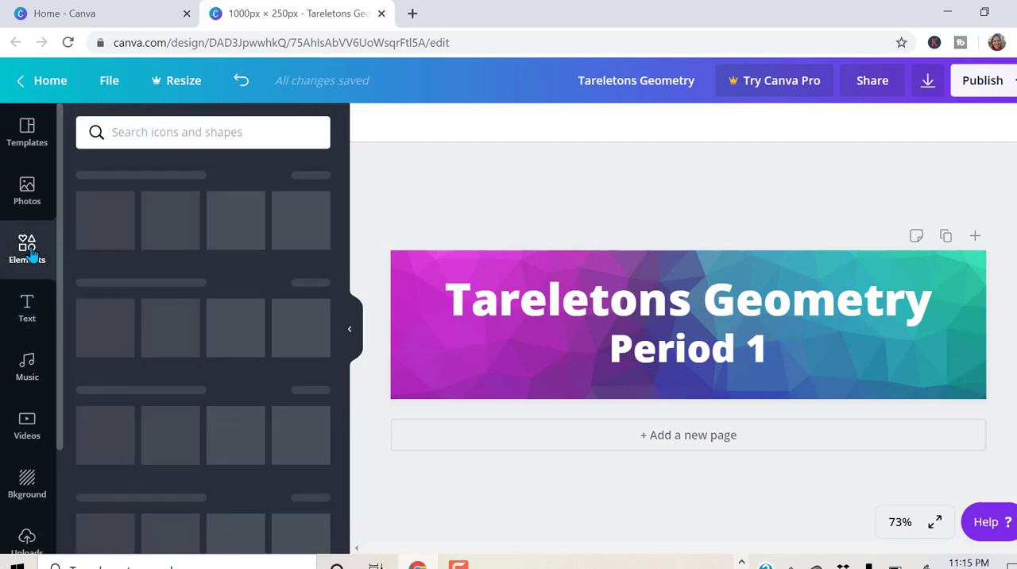
click(27, 251)
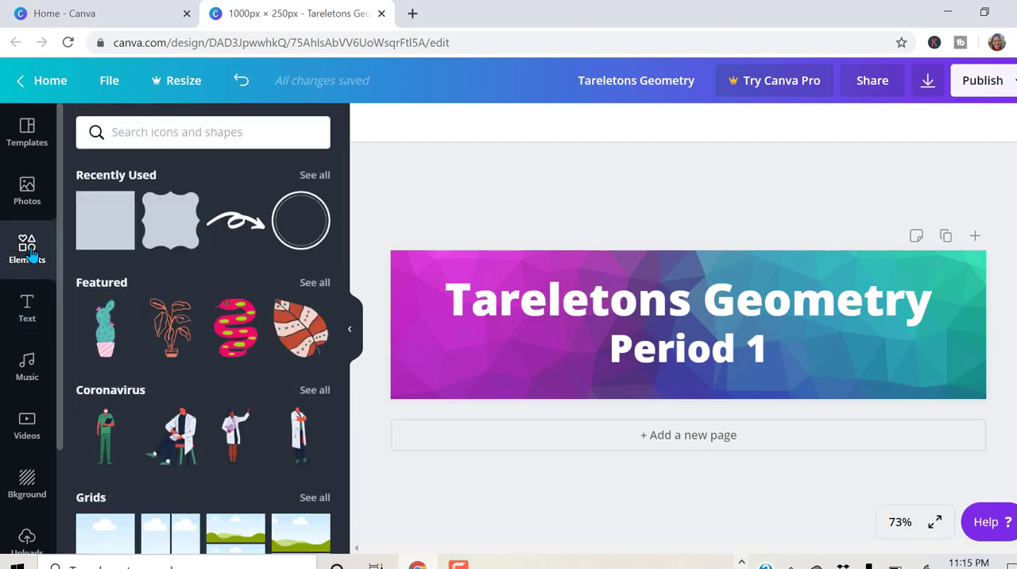
click(202, 132)
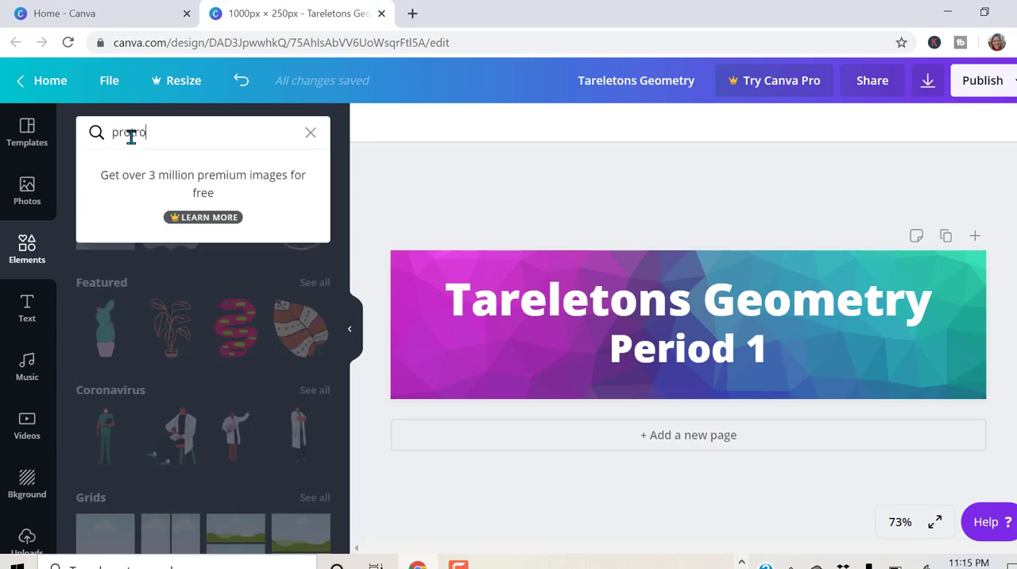
Search elements for 'protractors' and scroll through the results looking for a free one.
text(protractors)
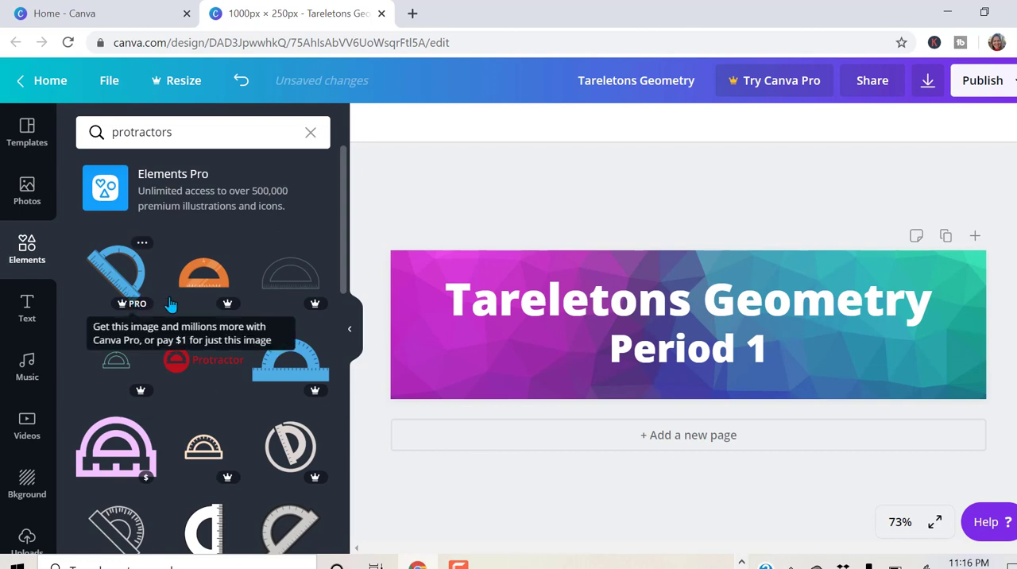
mouse_move(305, 310)
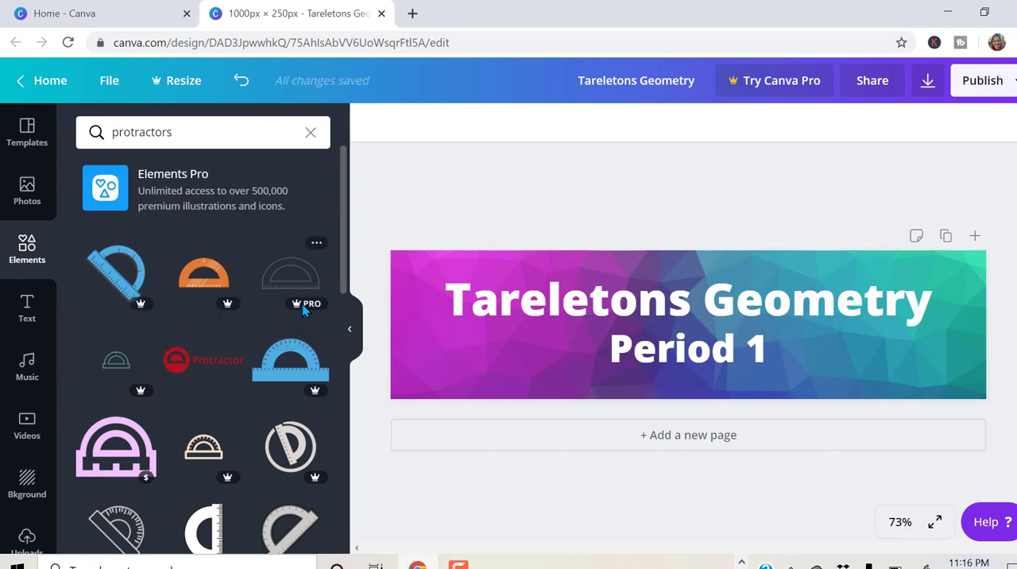
mouse_move(313, 366)
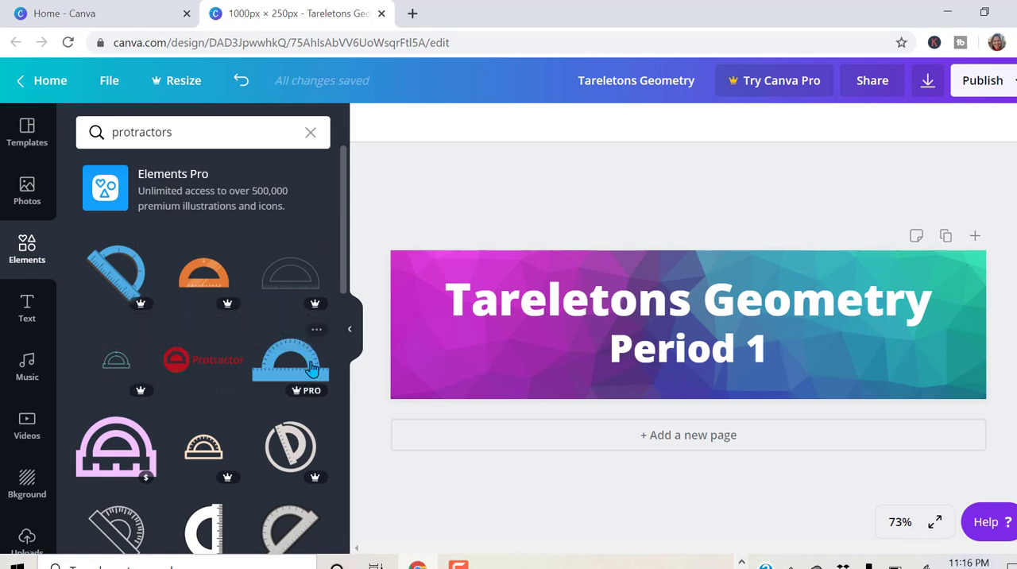
scroll(down, 3)
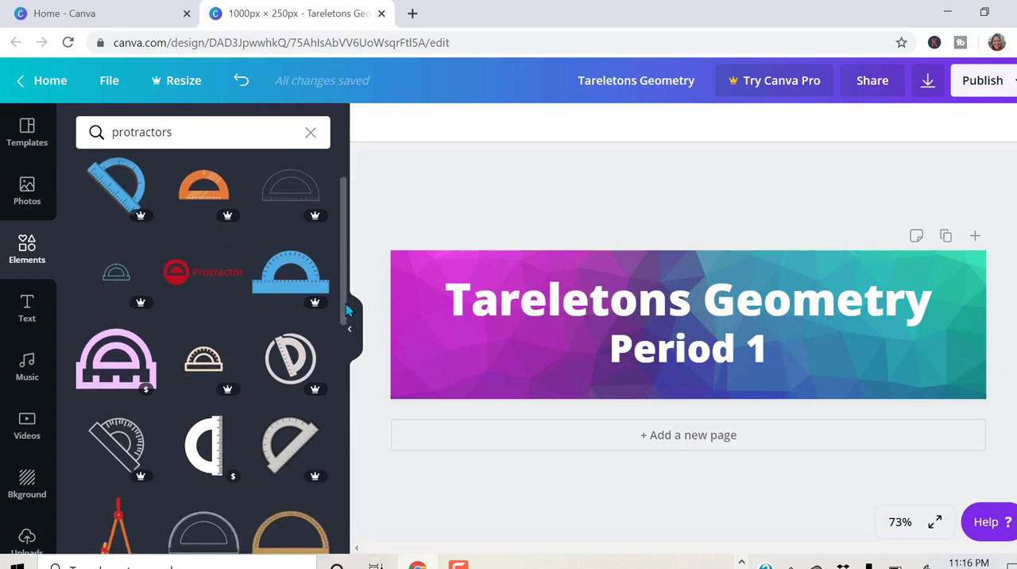
scroll(down, 3)
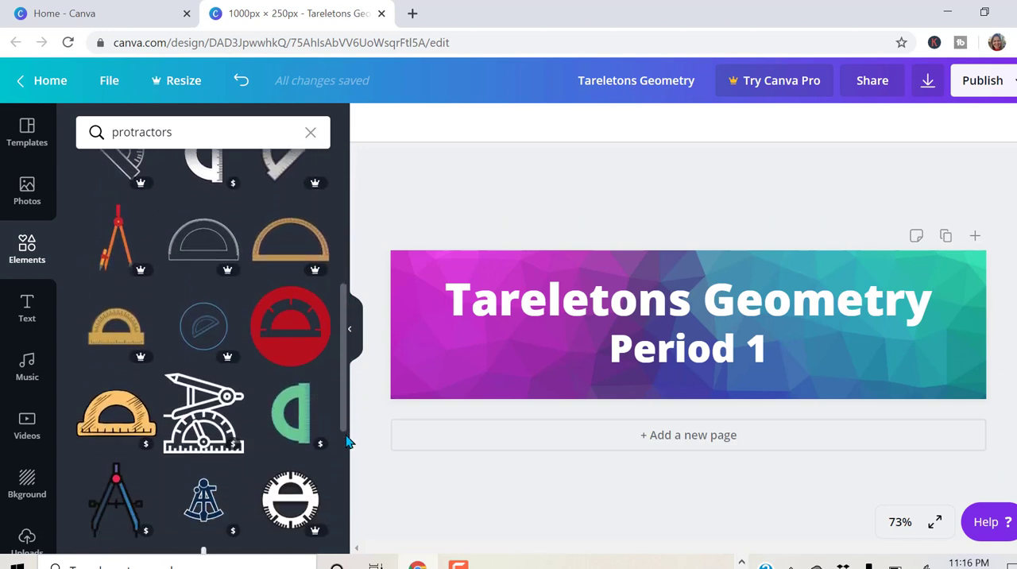
scroll(down, 3)
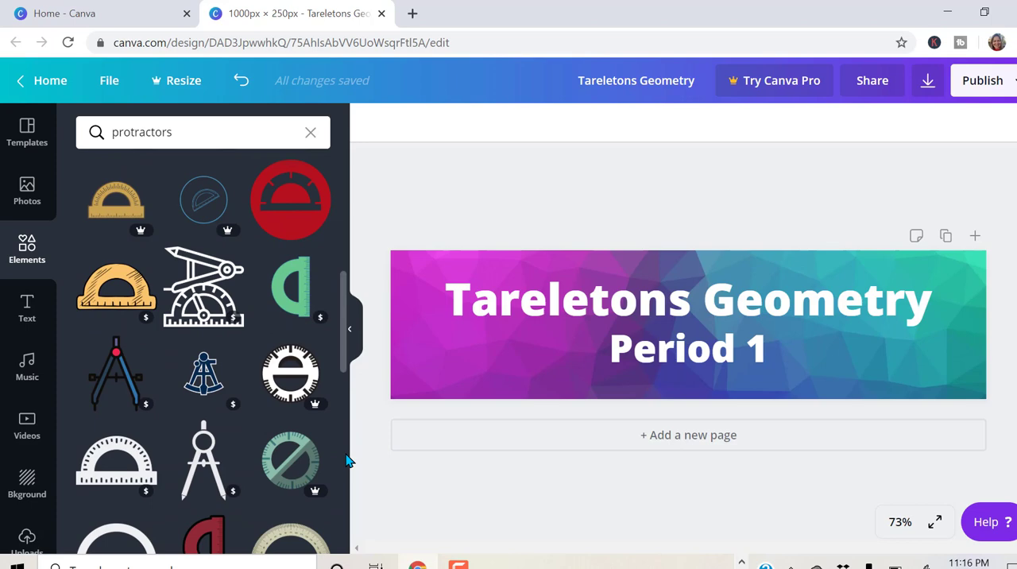
mouse_move(203, 290)
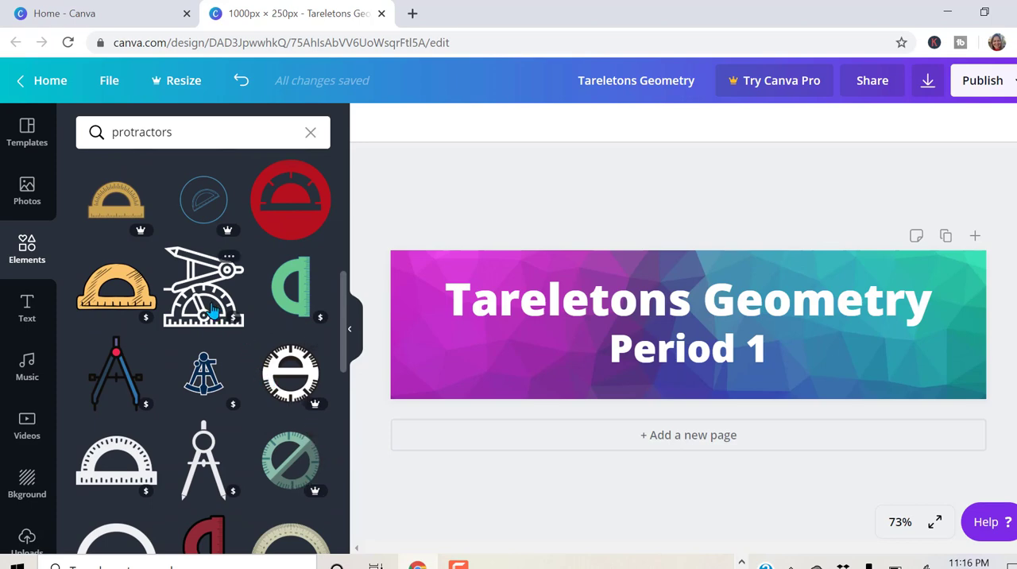
mouse_move(211, 310)
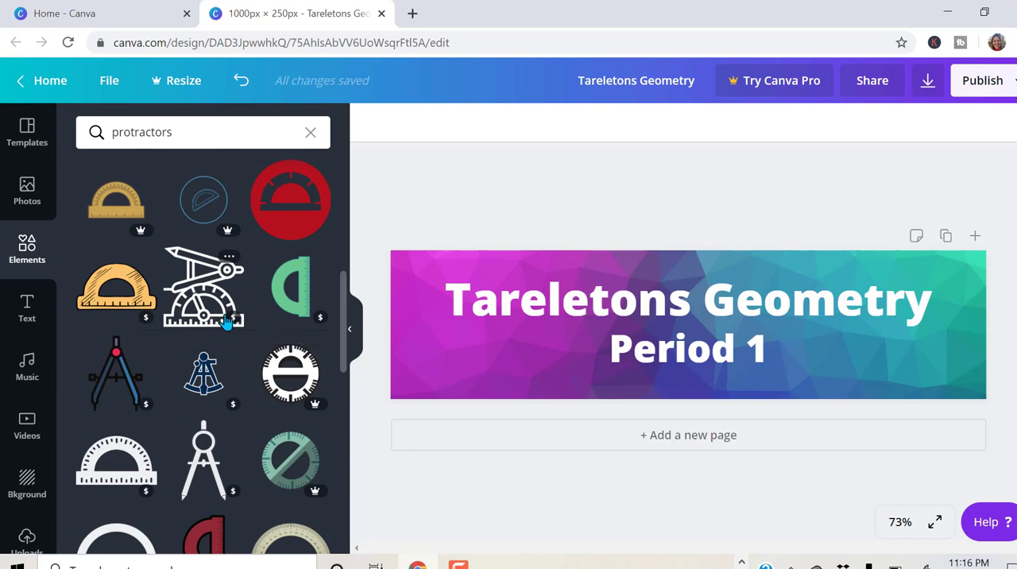
mouse_move(341, 332)
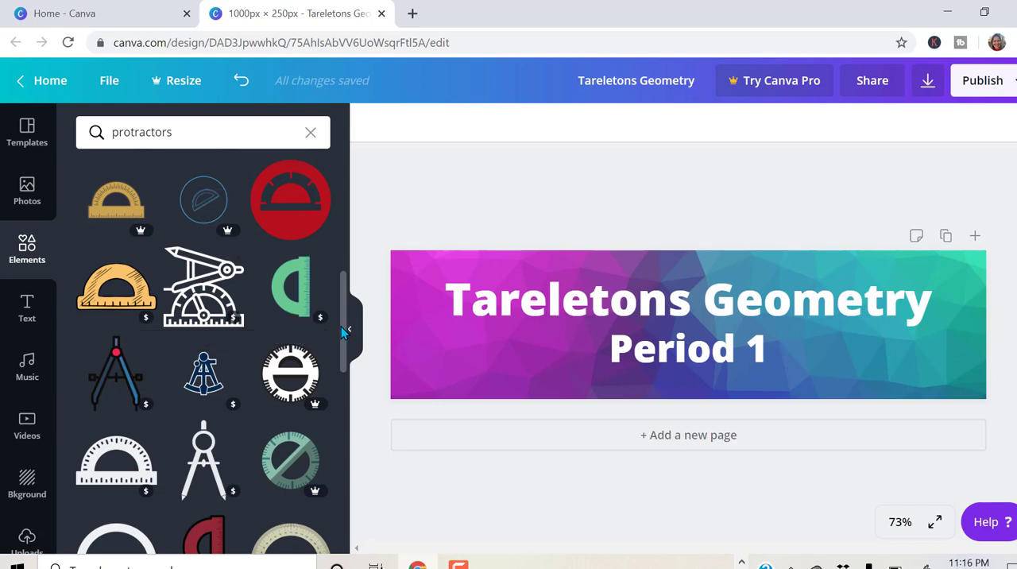
scroll(down, 3)
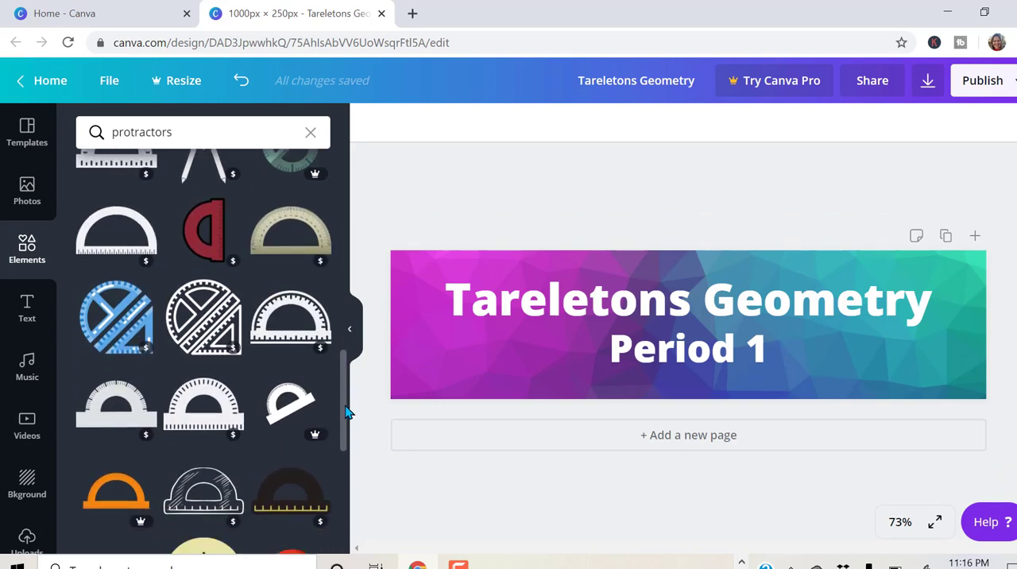
scroll(down, 3)
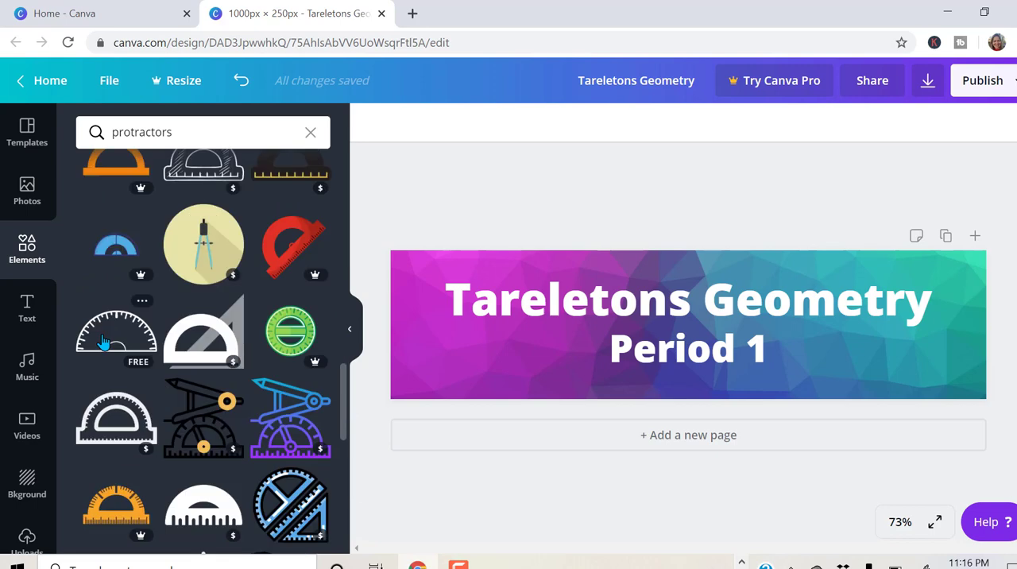
Add the free outline protractor at the lower left and tilt it about -11°.
click(116, 334)
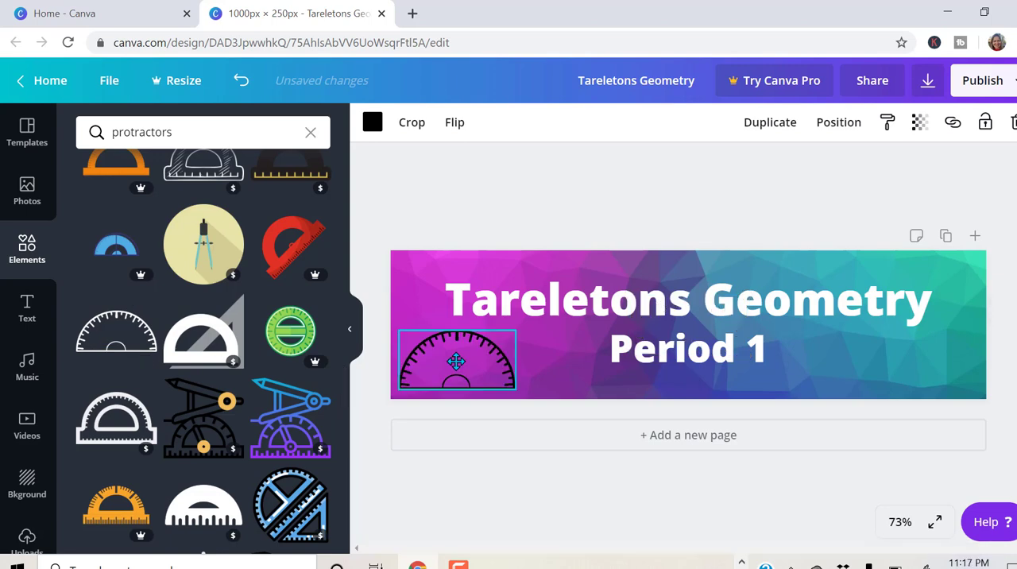
click(456, 360)
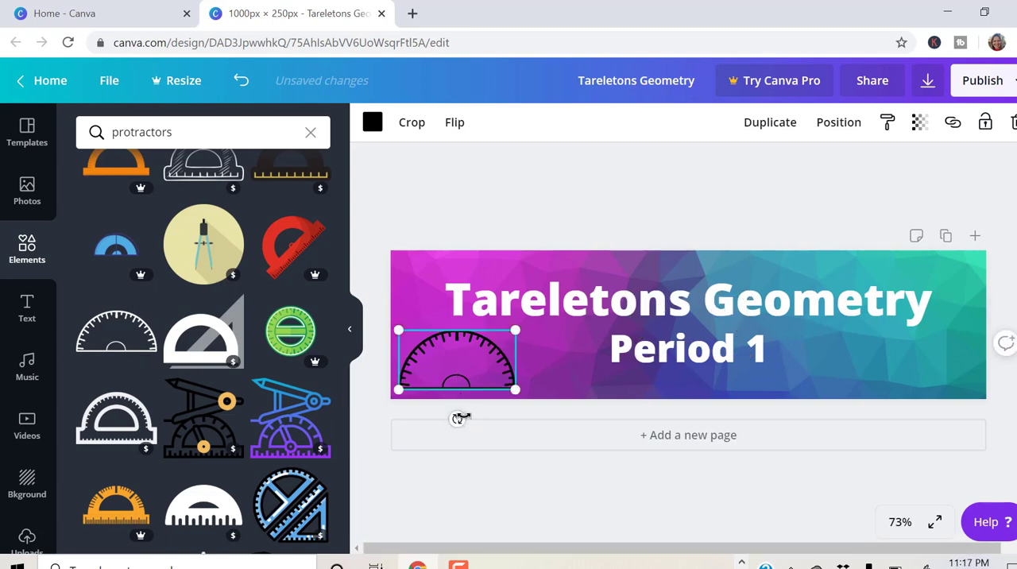
drag(461, 417, 453, 425)
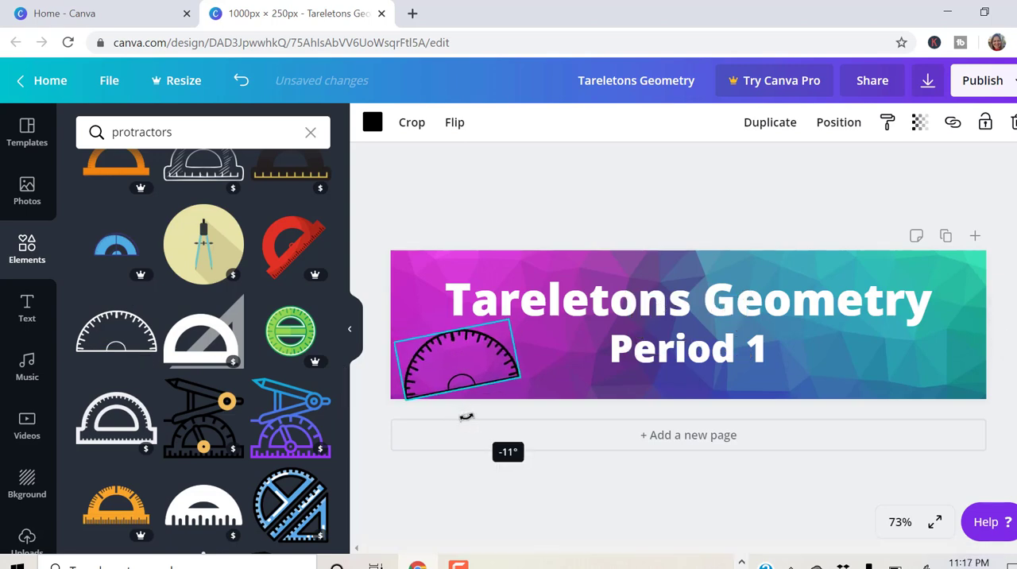
drag(466, 416, 470, 419)
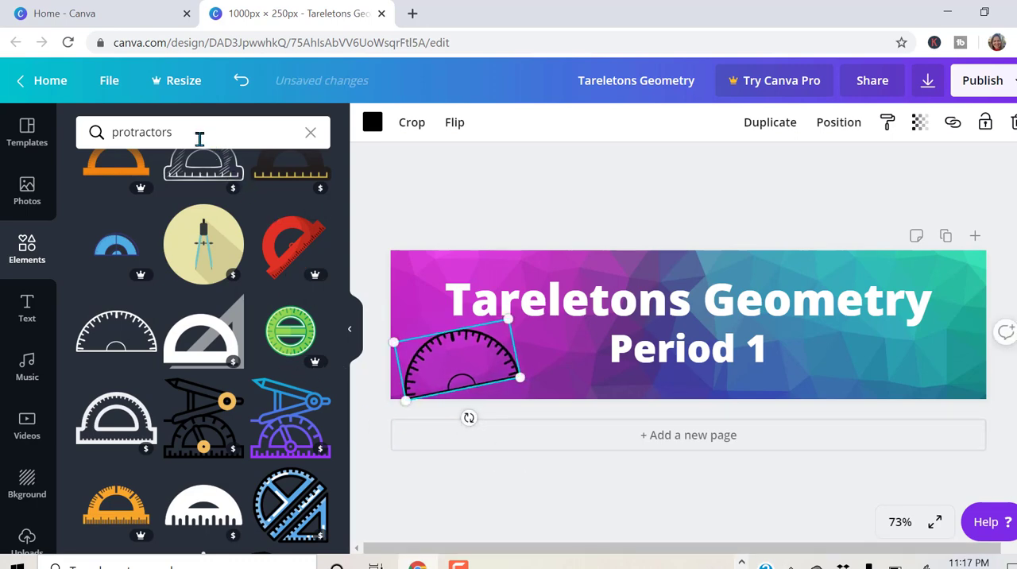
Search elements for 'compass', then enlarge the drawing compass and move it to the right edge.
click(310, 131)
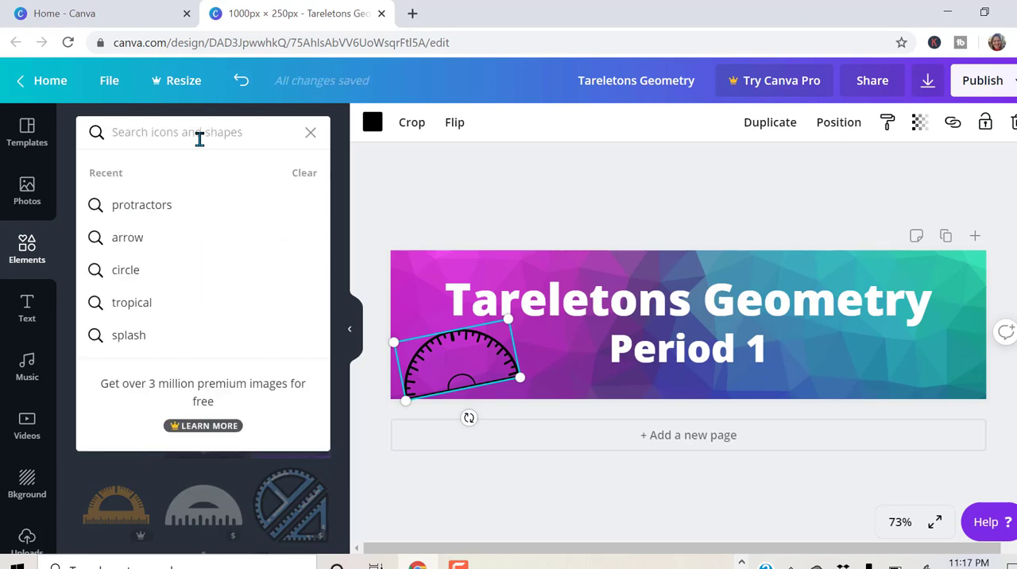
text(compass)
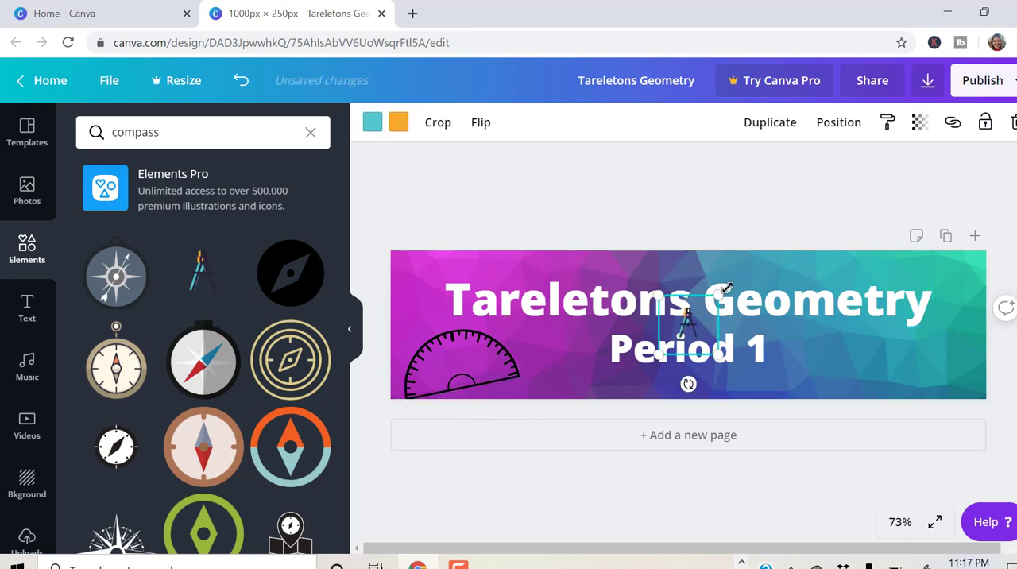
drag(716, 286, 763, 250)
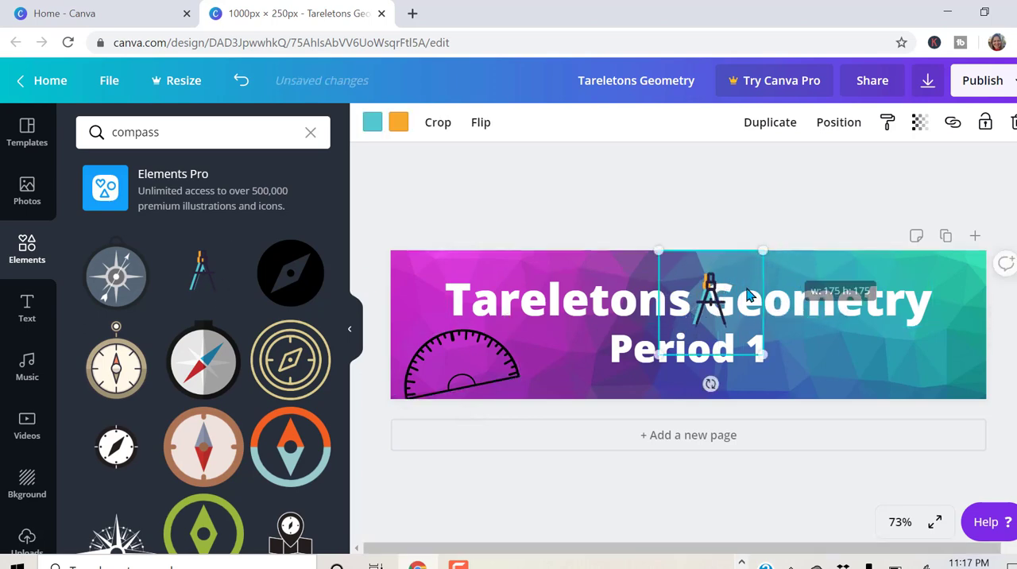
drag(763, 250, 779, 270)
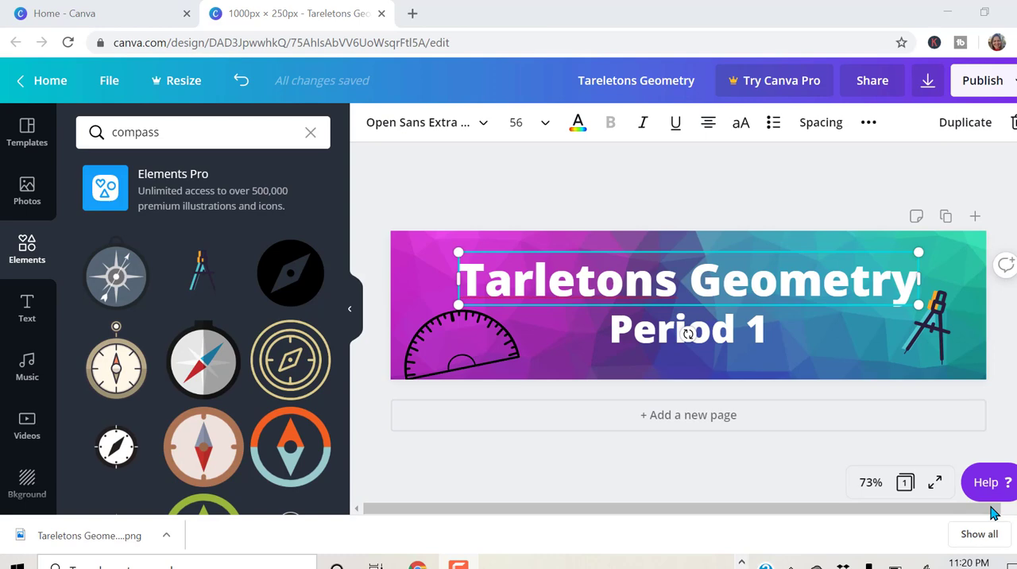
mouse_move(873, 200)
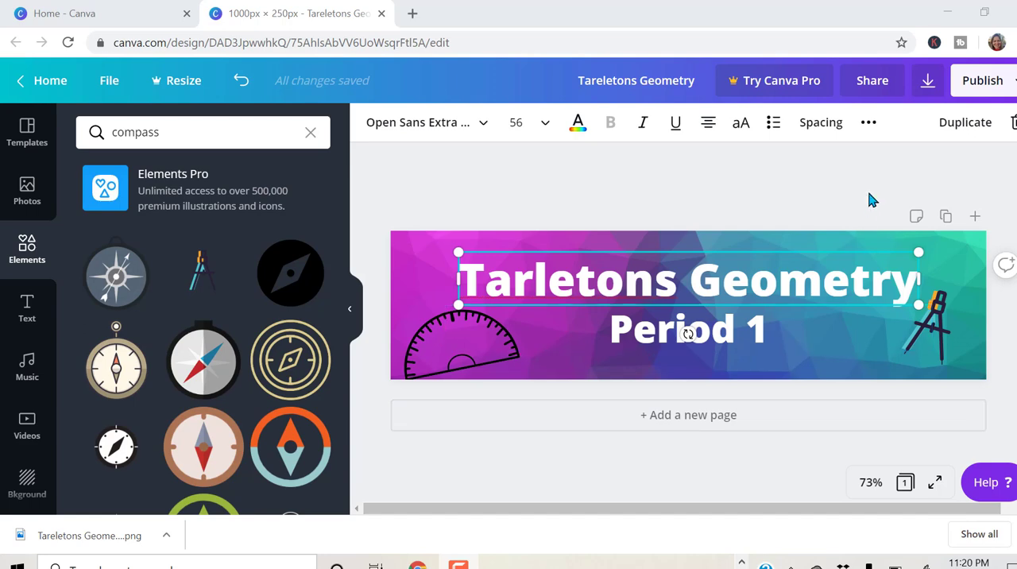
Open the Download panel with PNG at 1000 × 250 px.
click(928, 80)
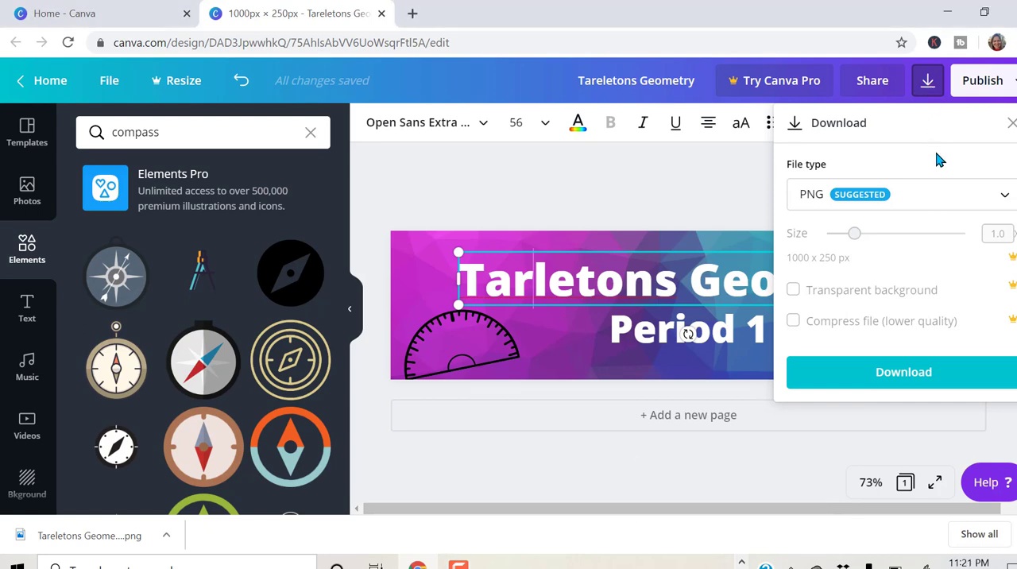
mouse_move(904, 371)
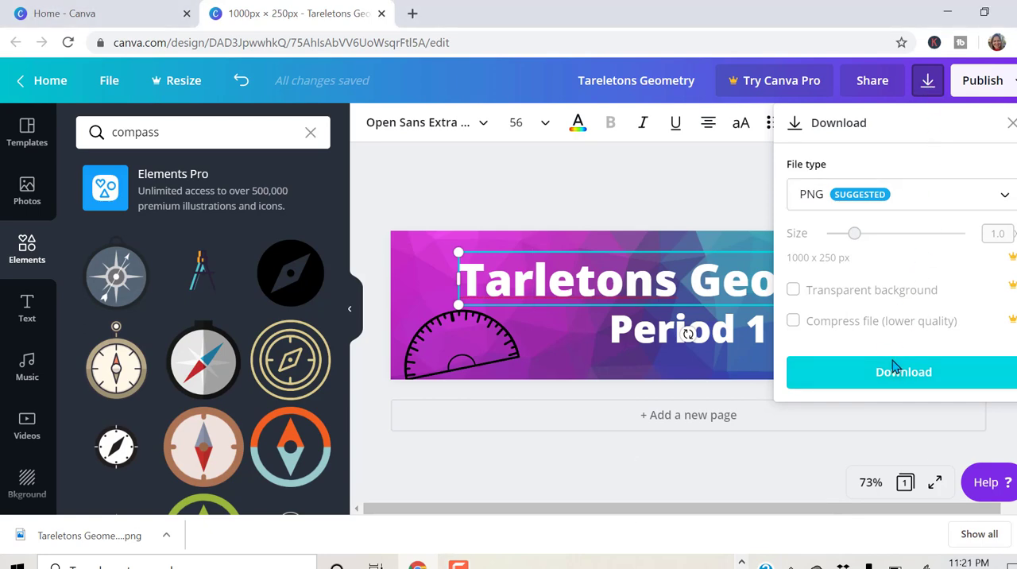